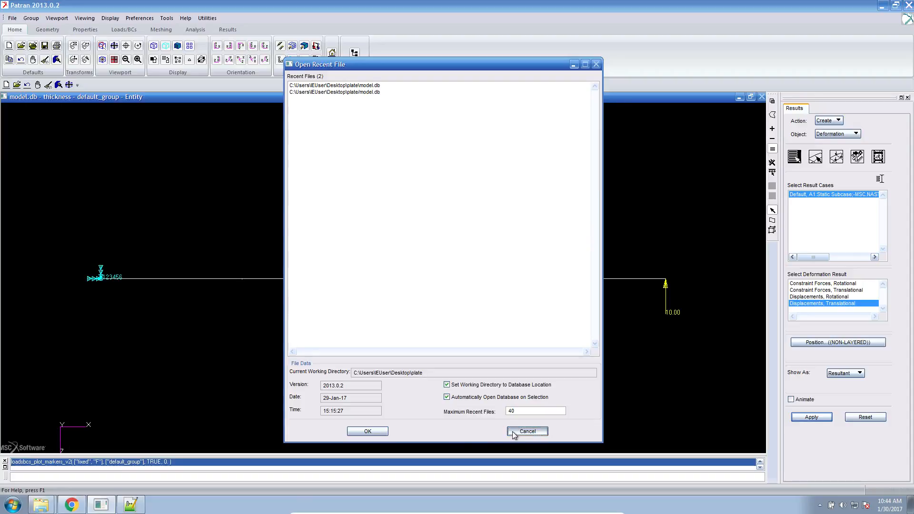
Step: Dismiss the Open Recent File prompt without opening a file
{"action": "left_click", "coordinate": [527, 431]}
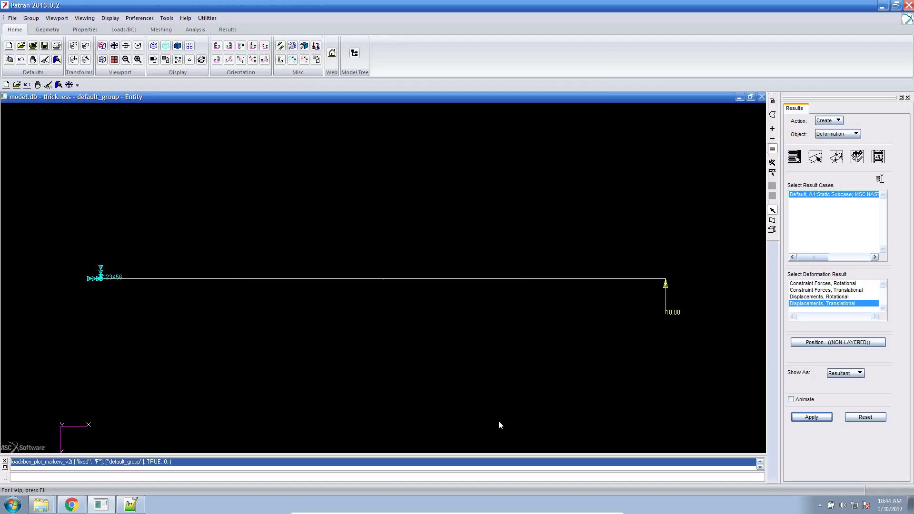
{"action": "mouse_move", "coordinate": [101, 337]}
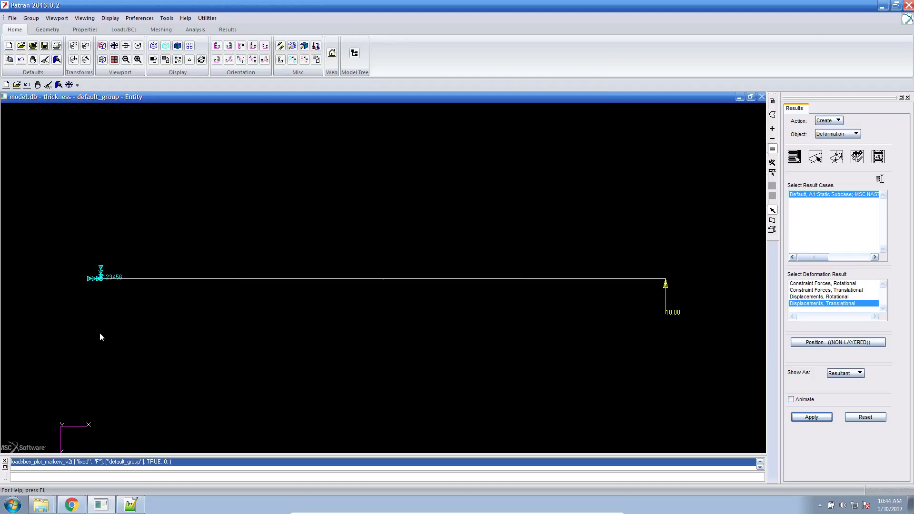
{"action": "mouse_move", "coordinate": [107, 257]}
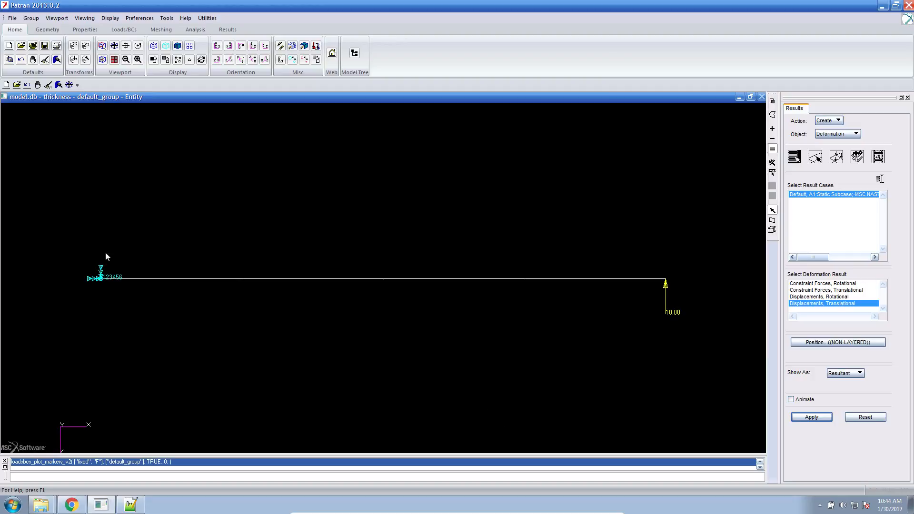
{"action": "mouse_move", "coordinate": [535, 312]}
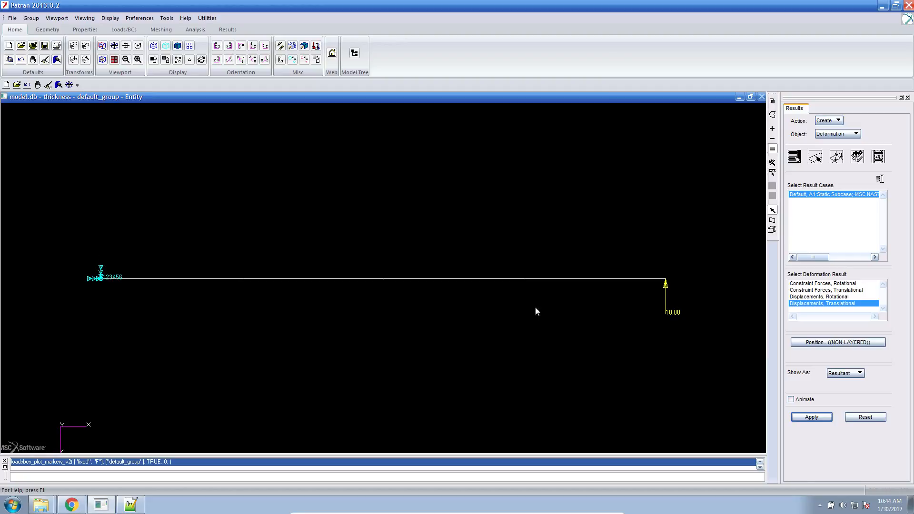
{"action": "mouse_move", "coordinate": [209, 378]}
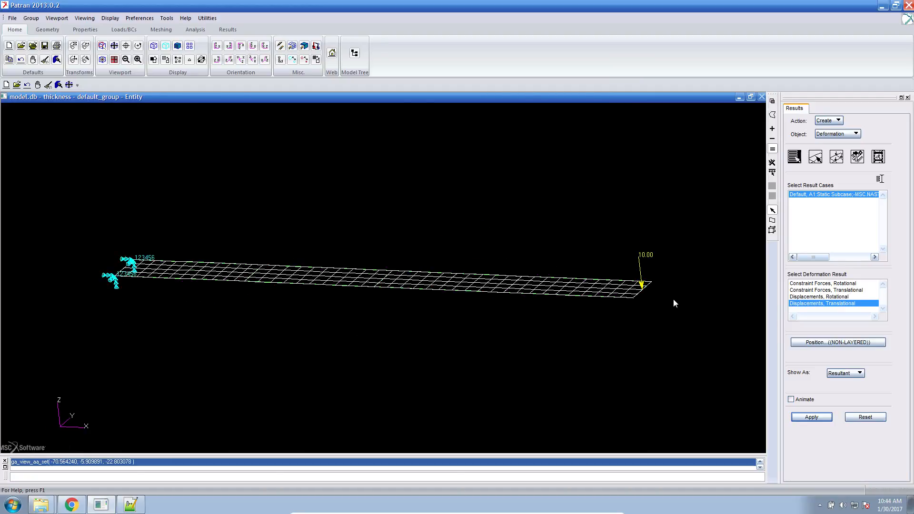
{"action": "mouse_move", "coordinate": [650, 298]}
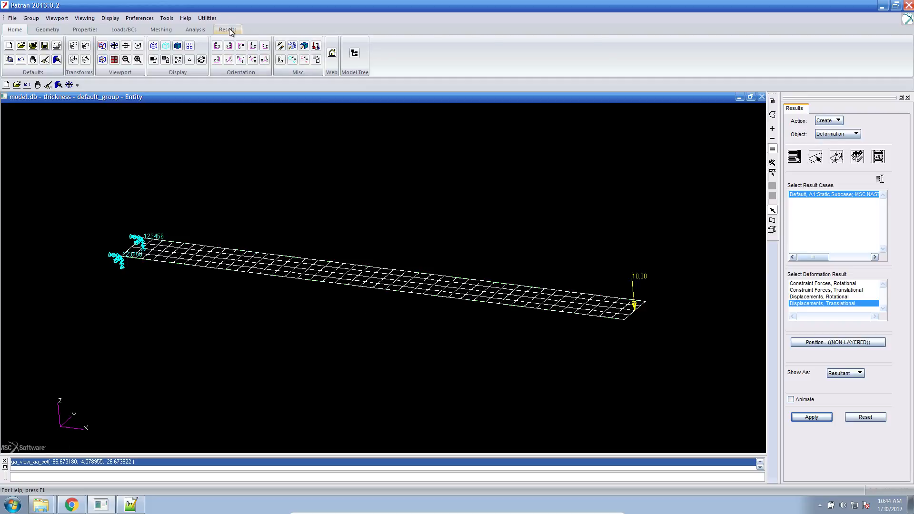
Step: Plot a von Mises stress tensor fringe on the plate, clear, and redraw it
{"action": "left_click", "coordinate": [227, 29]}
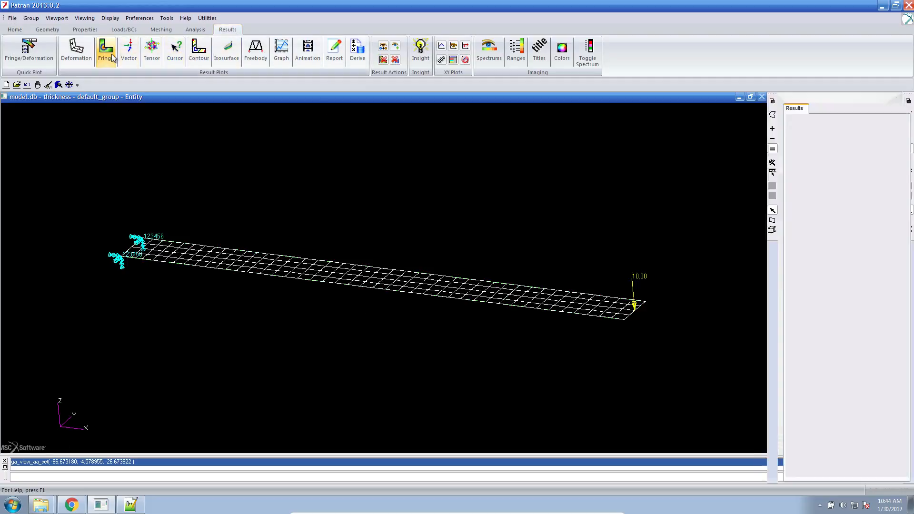
{"action": "left_click", "coordinate": [105, 48]}
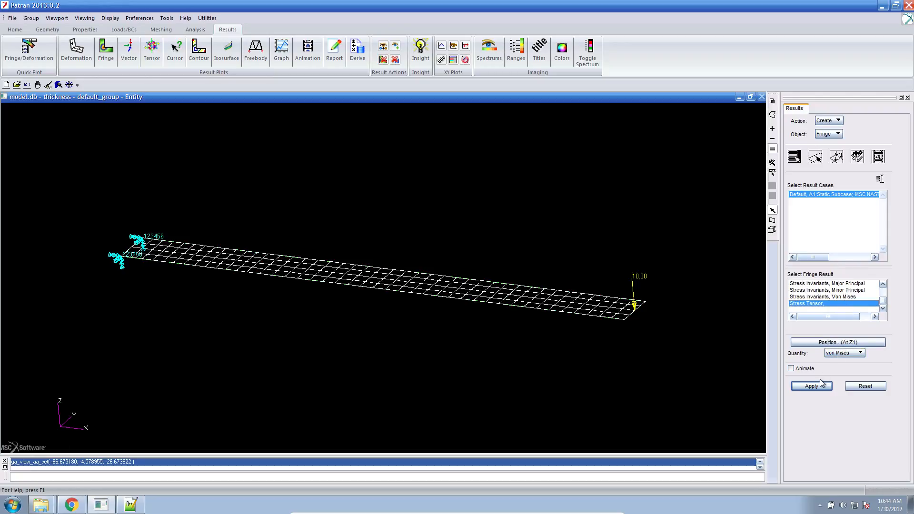
{"action": "left_click", "coordinate": [811, 386]}
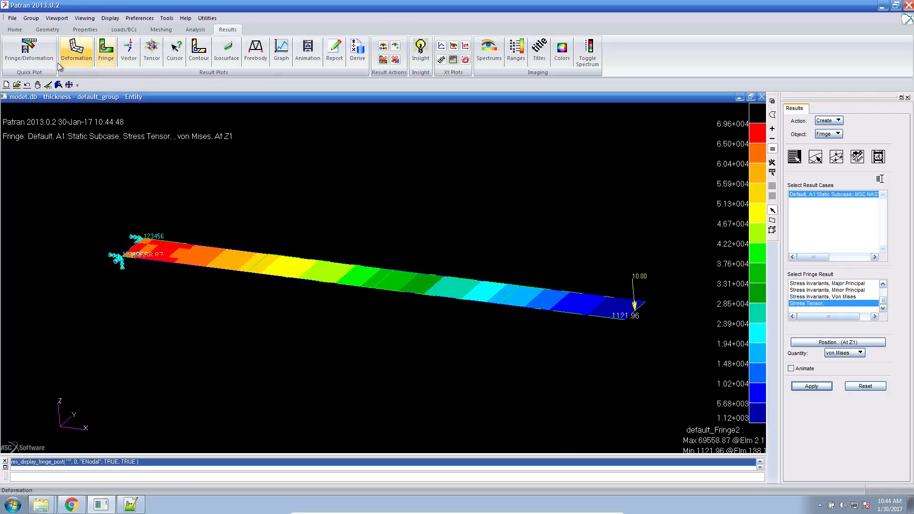
{"action": "left_click", "coordinate": [865, 386]}
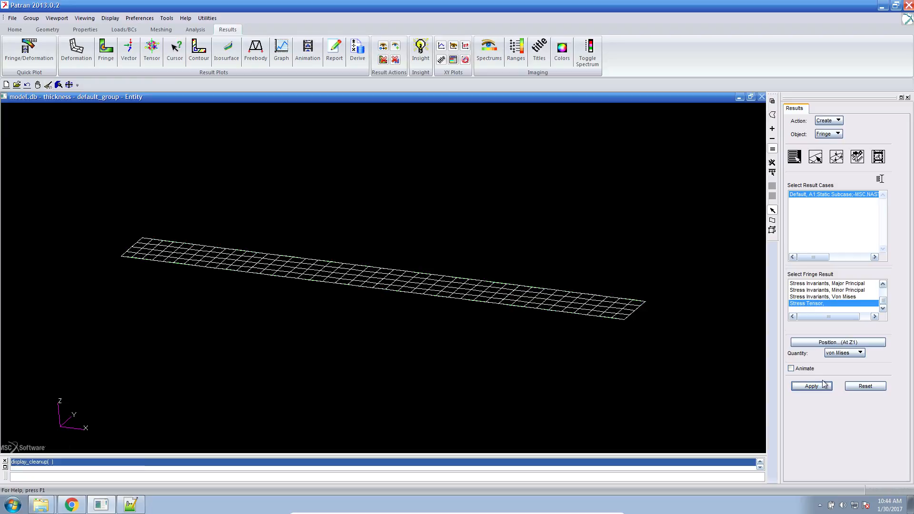
{"action": "left_click", "coordinate": [811, 386]}
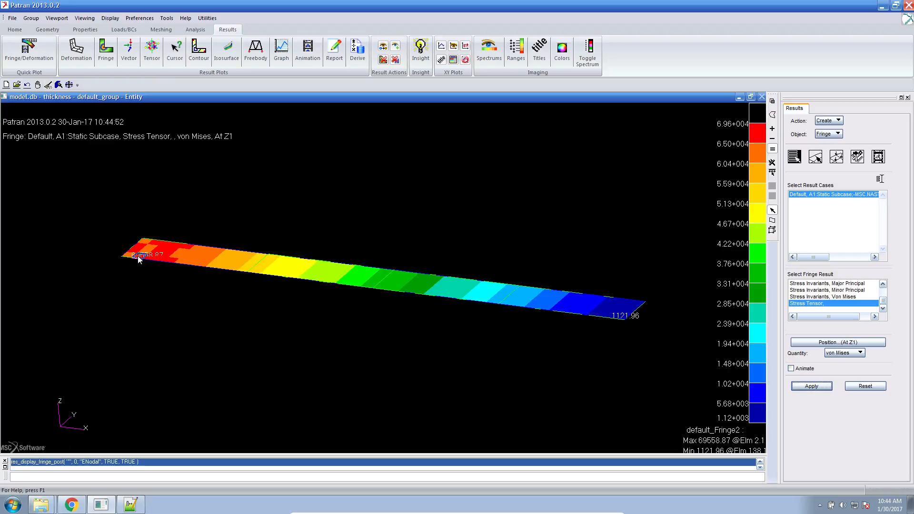
{"action": "mouse_move", "coordinate": [683, 150]}
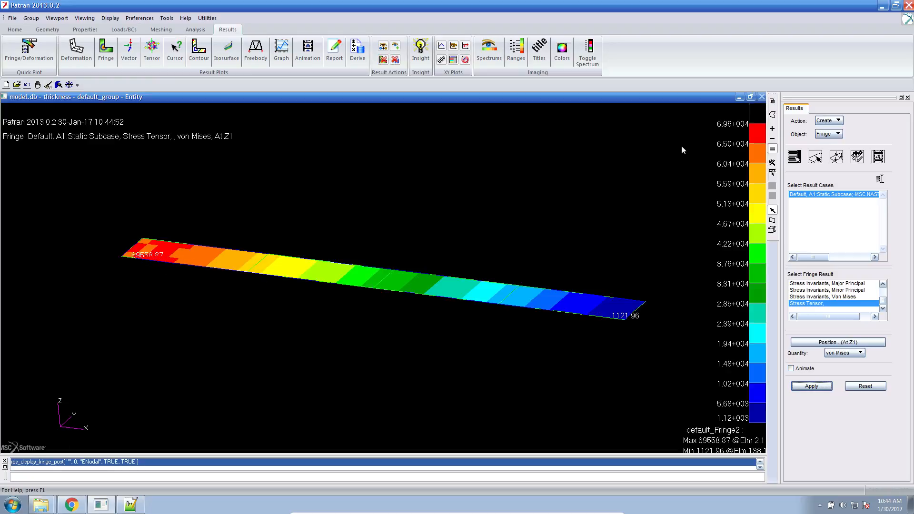
{"action": "mouse_move", "coordinate": [734, 137]}
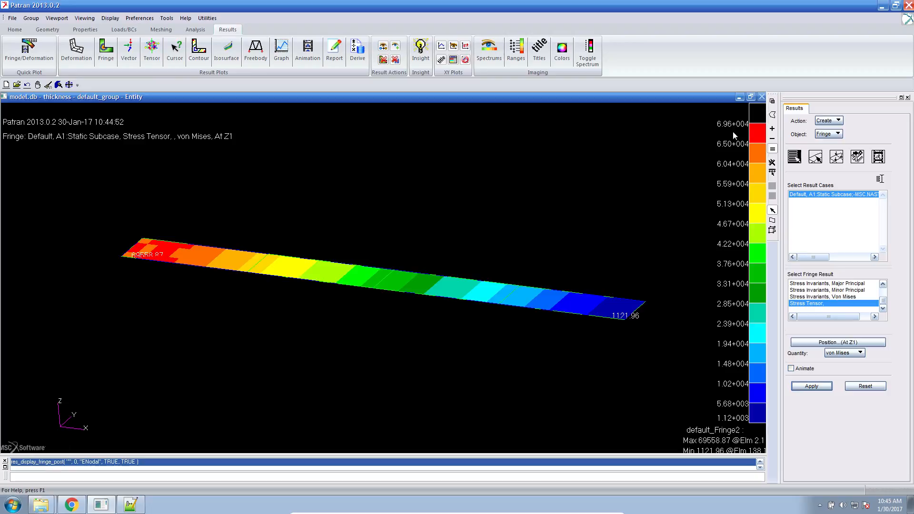
{"action": "mouse_move", "coordinate": [708, 159]}
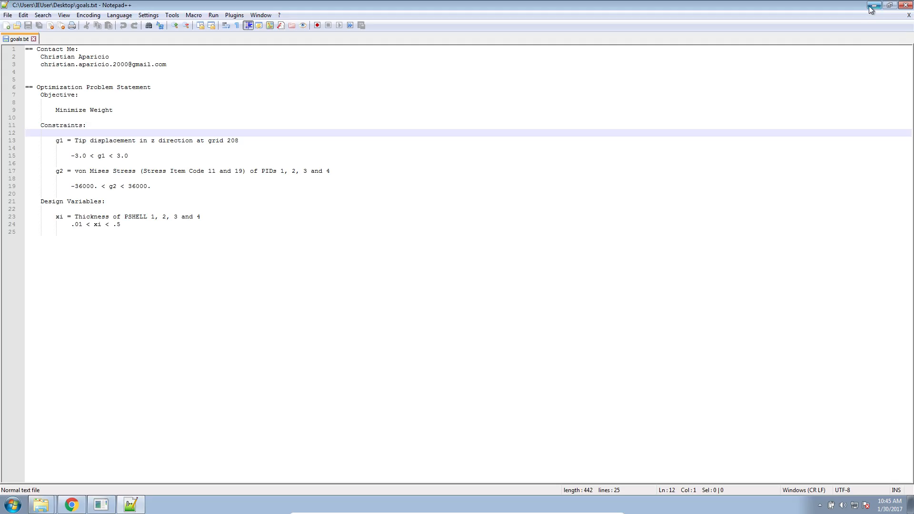
Step: Minimize the goals.txt problem statement to reveal the desktop
{"action": "left_click", "coordinate": [871, 6]}
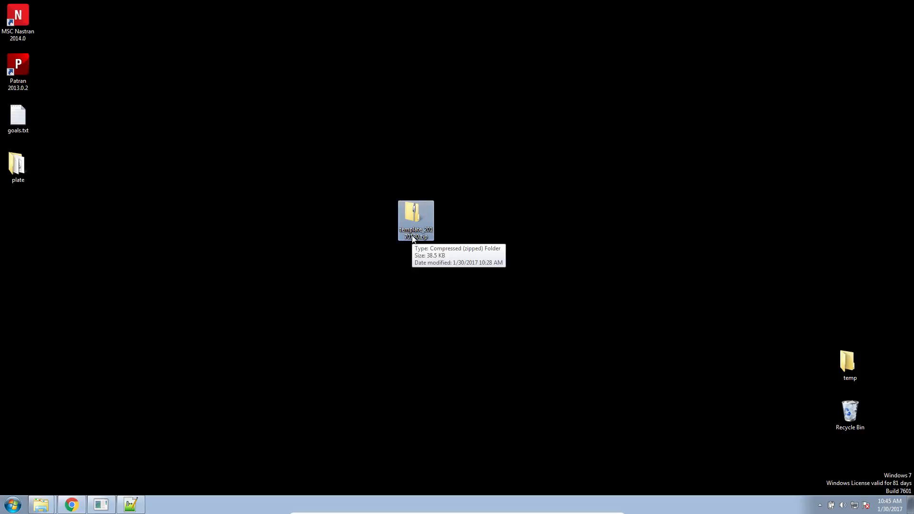
Step: Extract the template zip into folder 20170130, then open it and the plate folder
{"action": "double_click", "coordinate": [415, 217]}
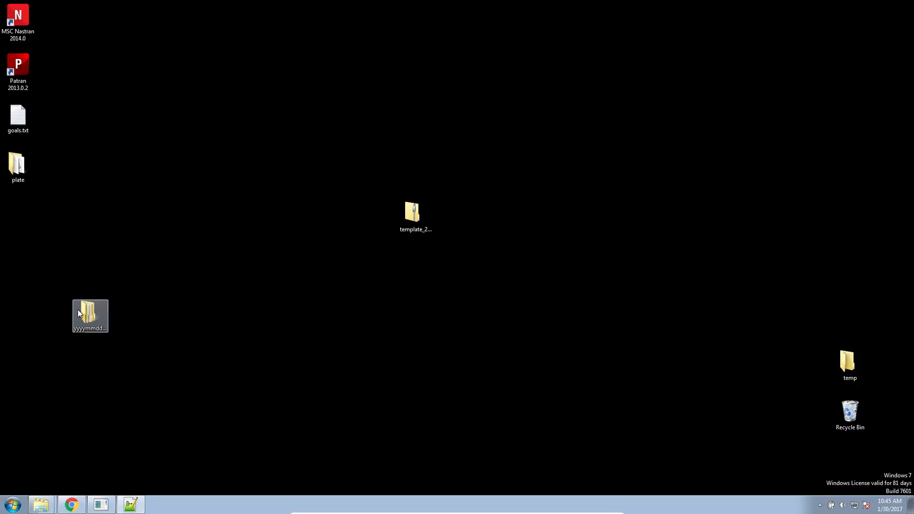
{"action": "type", "text": "20170130"}
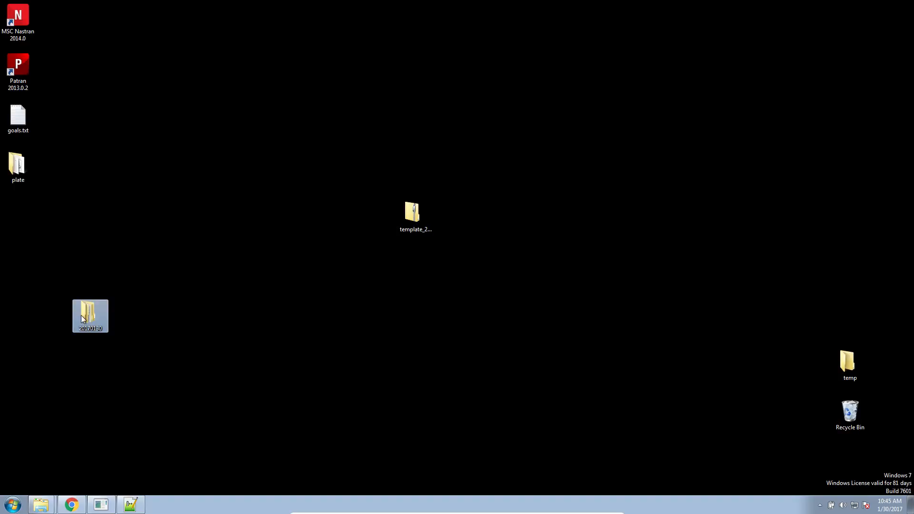
{"action": "double_click", "coordinate": [90, 313]}
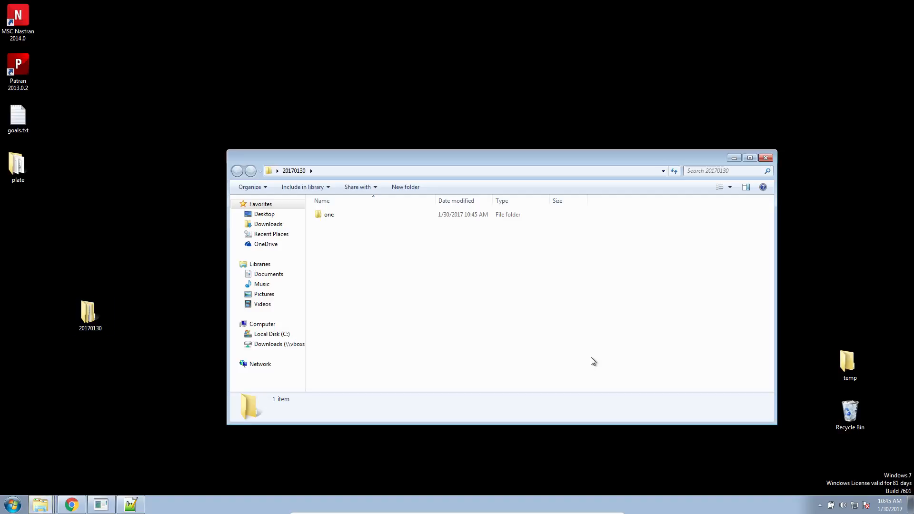
{"action": "mouse_move", "coordinate": [581, 344]}
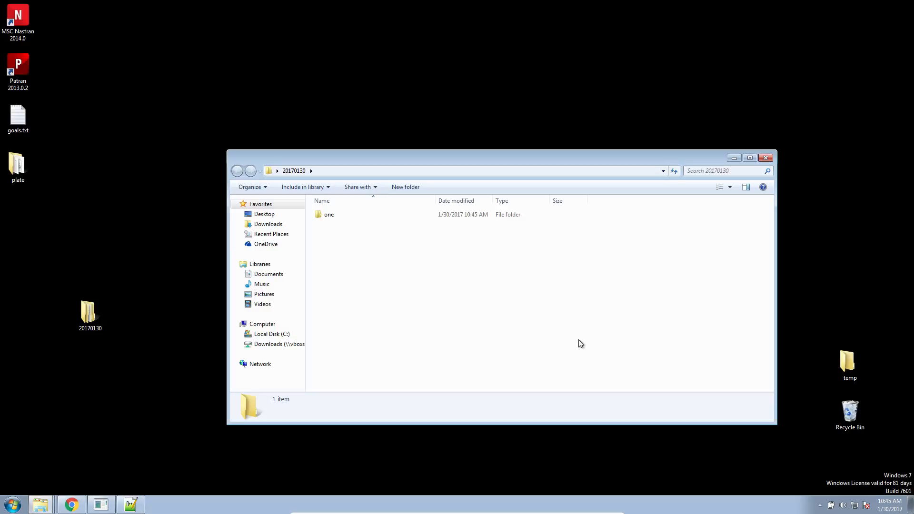
{"action": "left_click", "coordinate": [18, 165]}
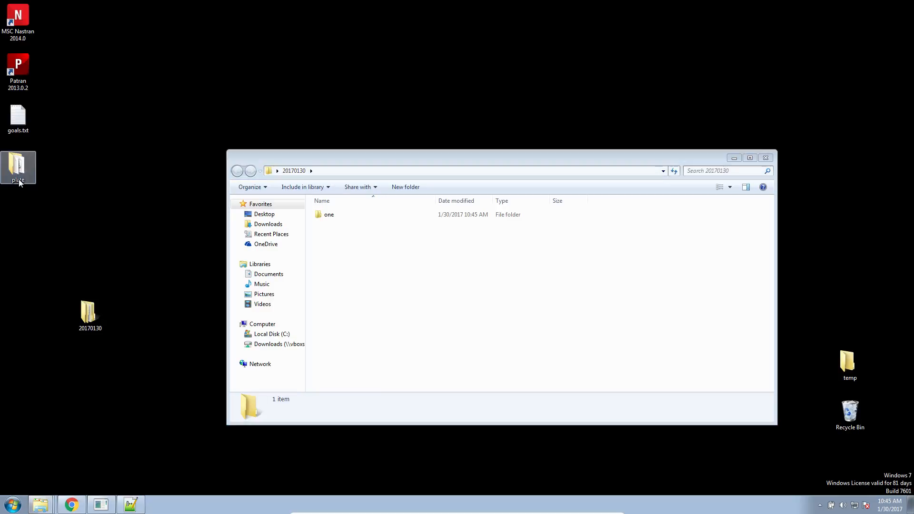
{"action": "double_click", "coordinate": [18, 164]}
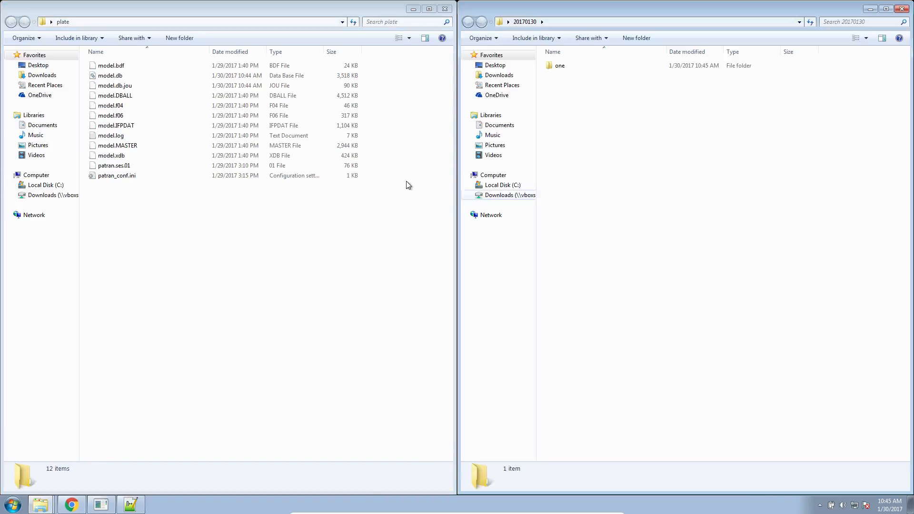
Step: Open model.bdf in Notepad++ and scroll through its GRID entries
{"action": "left_click", "coordinate": [107, 65]}
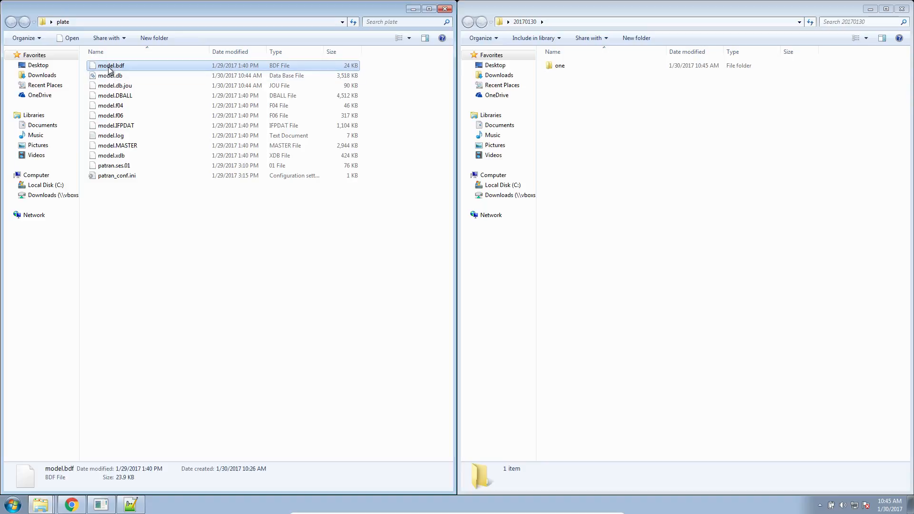
{"action": "double_click", "coordinate": [107, 66]}
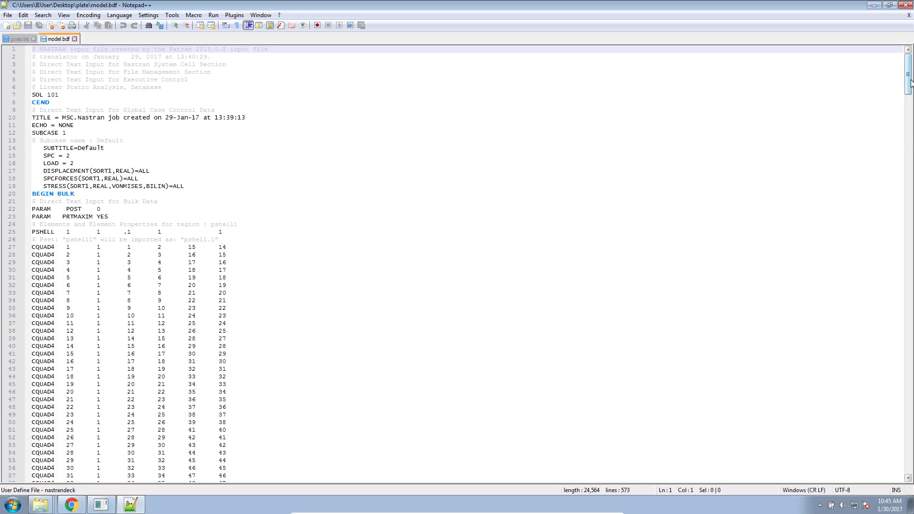
{"action": "left_click", "coordinate": [99, 504]}
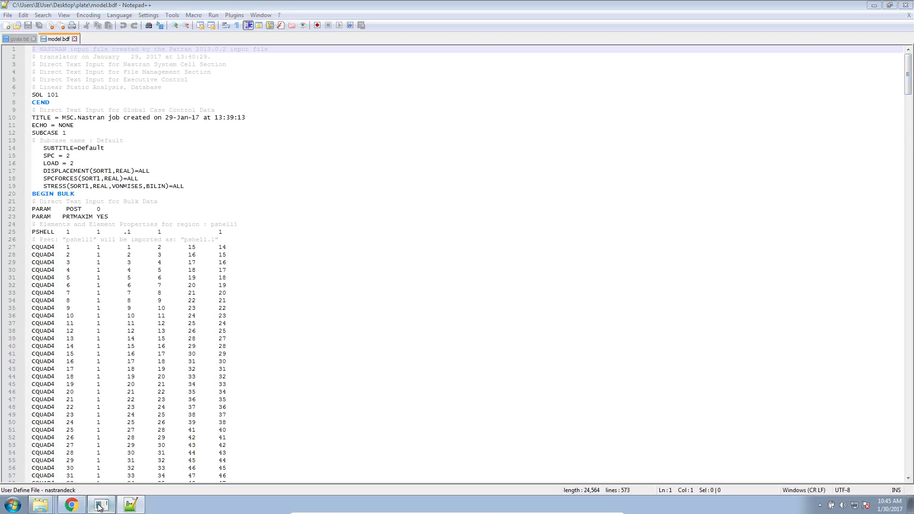
{"action": "left_click", "coordinate": [99, 504]}
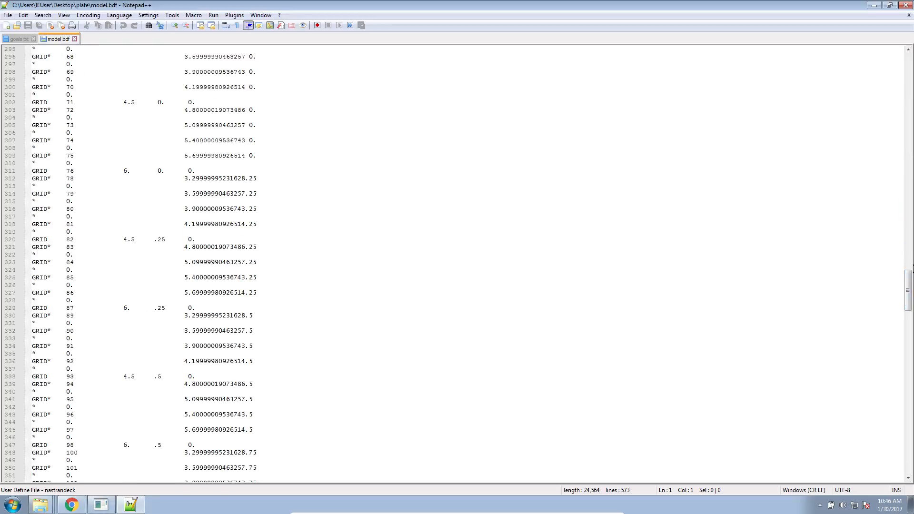
{"action": "scroll", "scroll_direction": "down", "scroll_amount": 3}
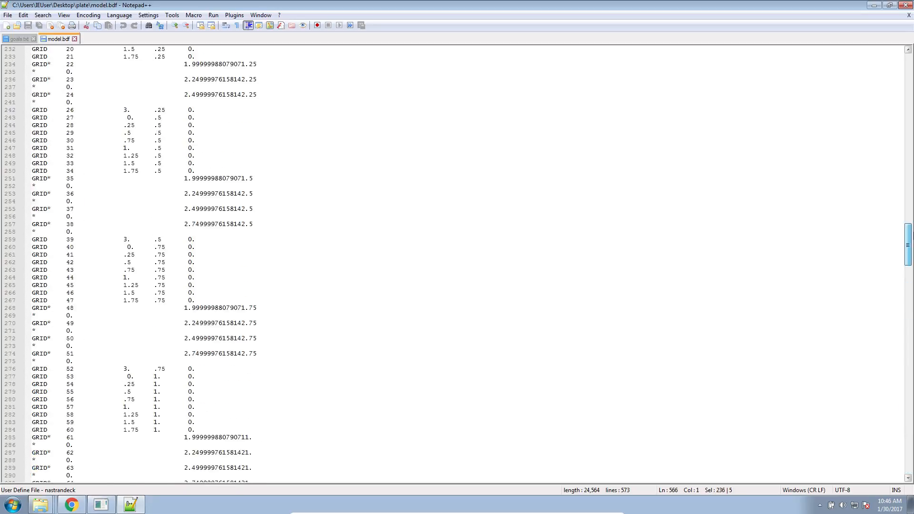
{"action": "scroll", "scroll_direction": "up", "scroll_amount": 3}
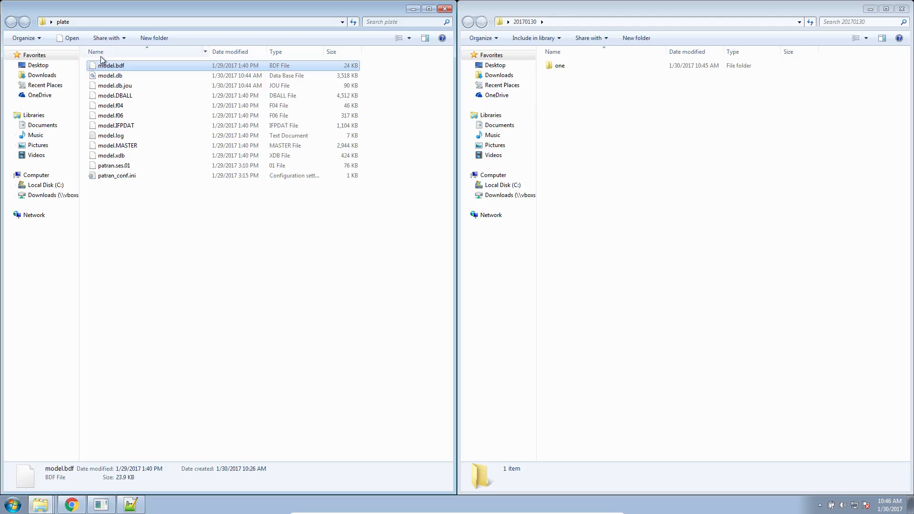
Step: Copy model.bdf into 20170130, open folder one and select design_model.dat
{"action": "right_click", "coordinate": [101, 65]}
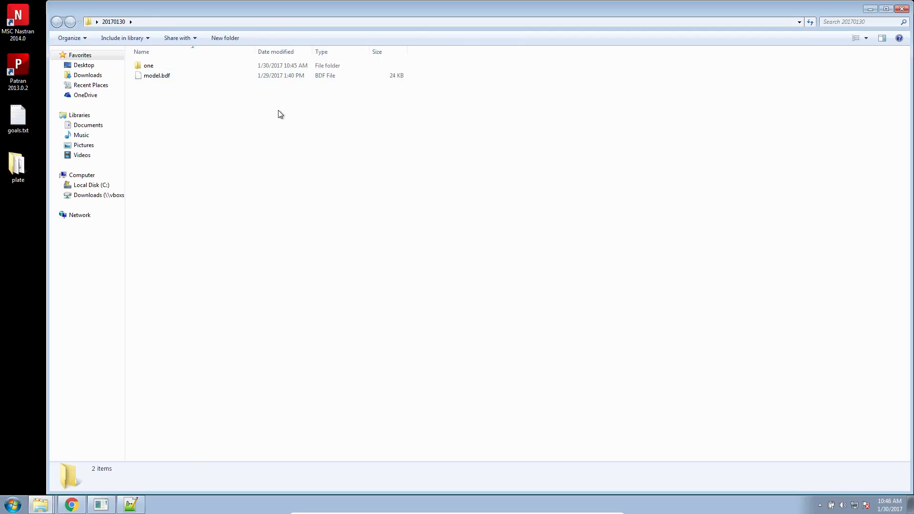
{"action": "mouse_move", "coordinate": [159, 93]}
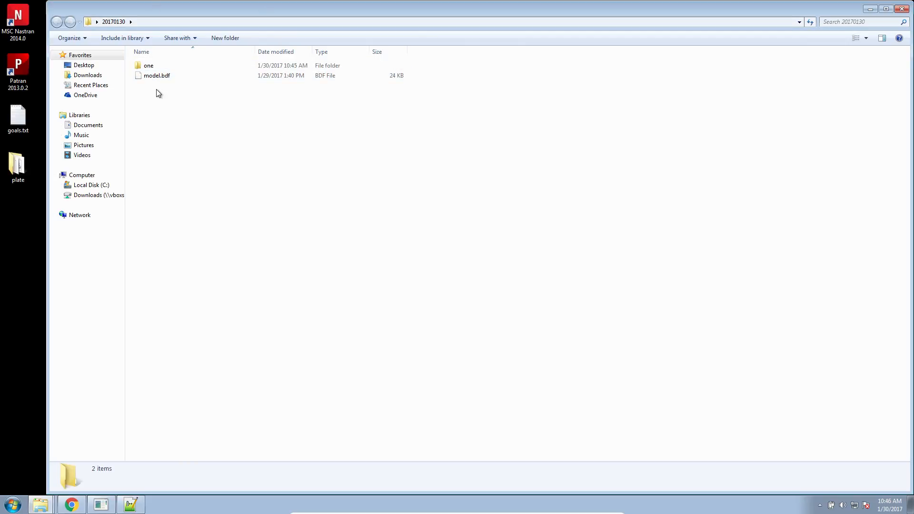
{"action": "double_click", "coordinate": [149, 65]}
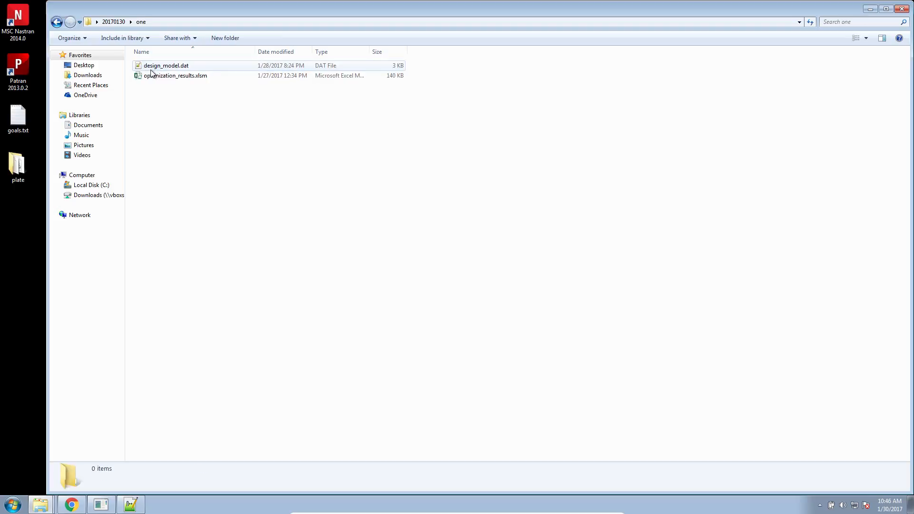
{"action": "left_click", "coordinate": [164, 65]}
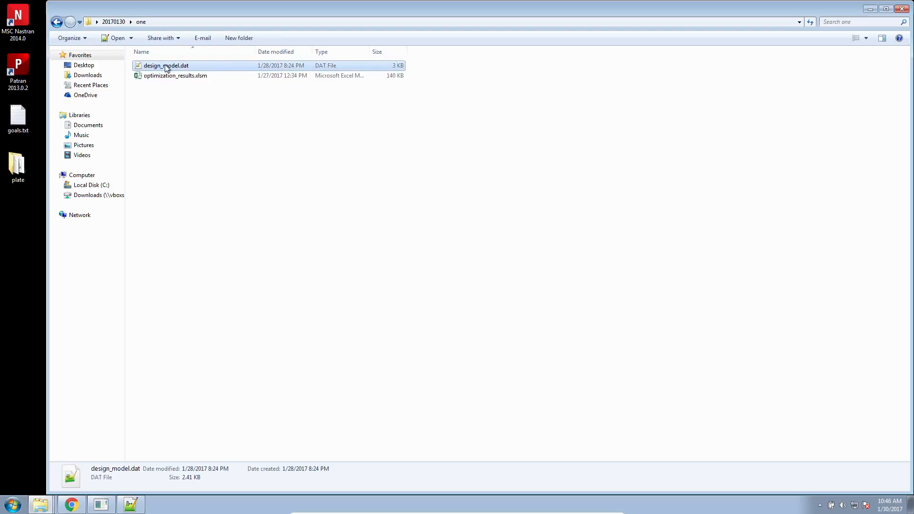
{"action": "mouse_move", "coordinate": [194, 70]}
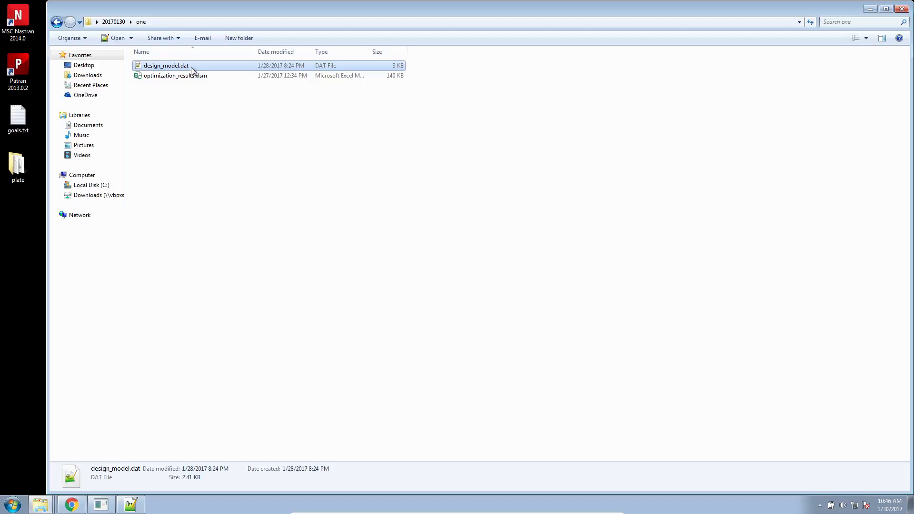
Step: Open design_model.dat in Notepad++, review it, then bring goals.txt forward
{"action": "double_click", "coordinate": [163, 65]}
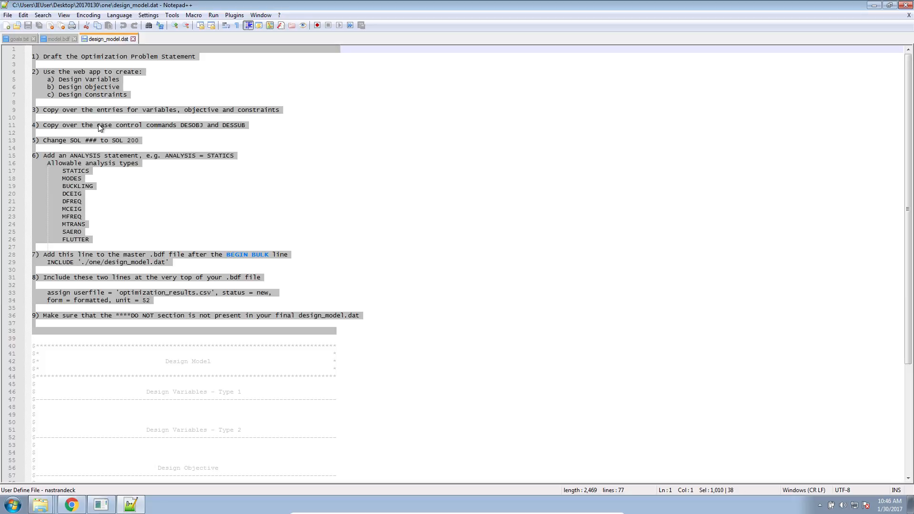
{"action": "mouse_move", "coordinate": [60, 83]}
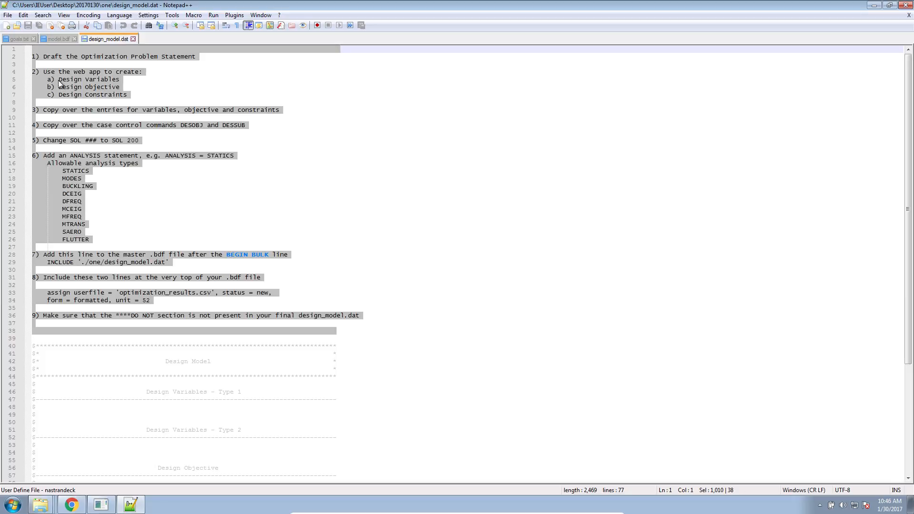
{"action": "left_click", "coordinate": [17, 39]}
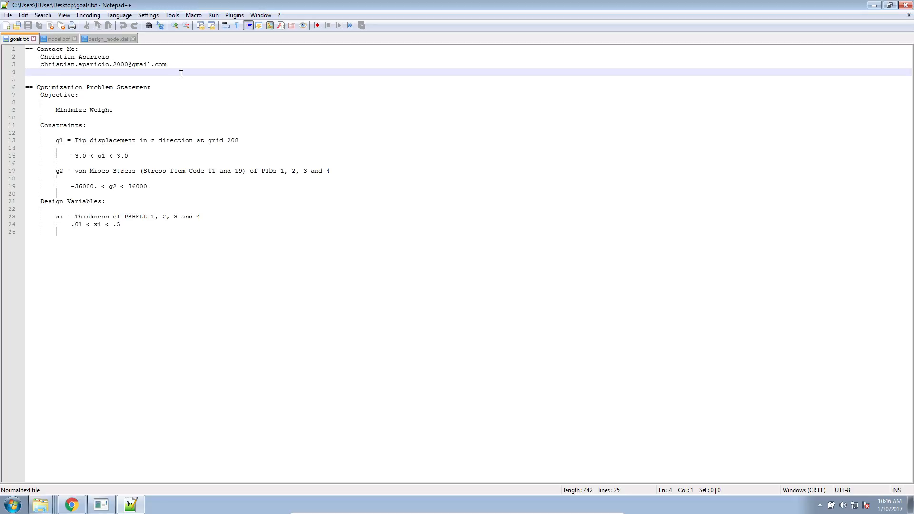
Step: Review goals.txt, then switch back to the design_model.dat instructions
{"action": "left_click", "coordinate": [180, 64]}
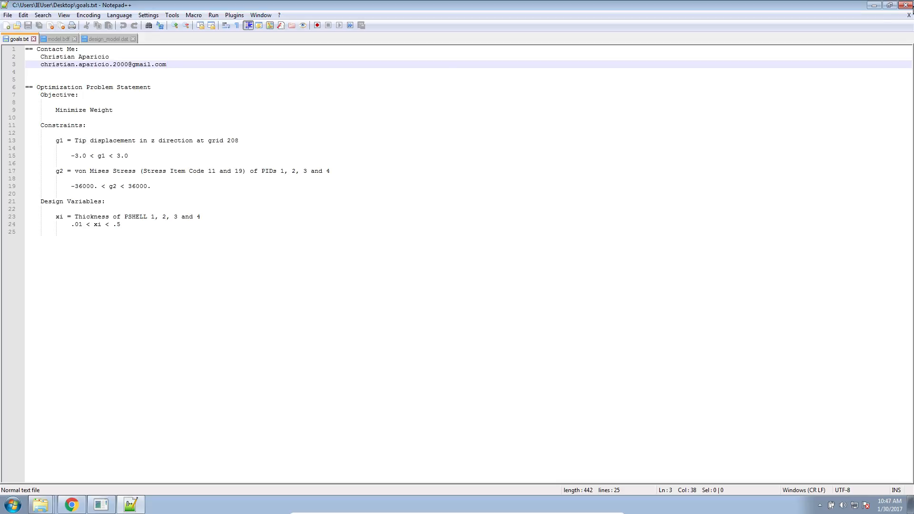
{"action": "left_click", "coordinate": [96, 38]}
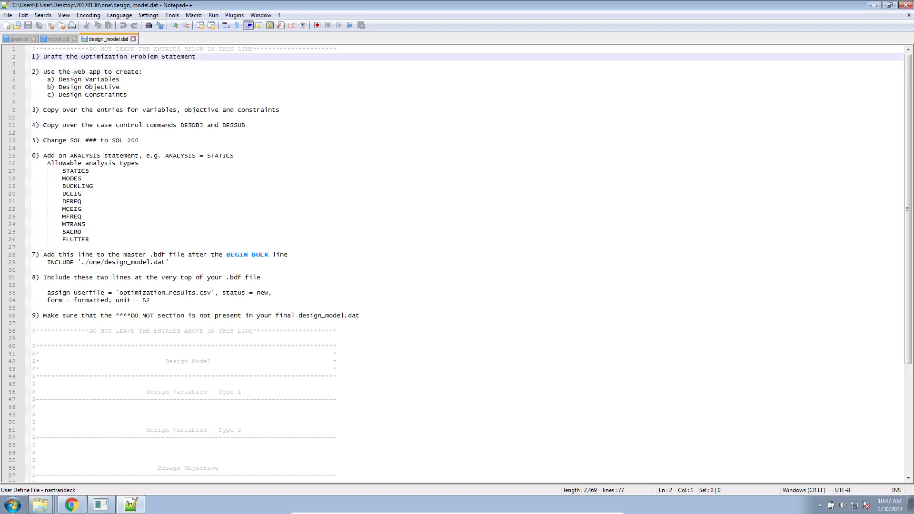
{"action": "mouse_move", "coordinate": [57, 45]}
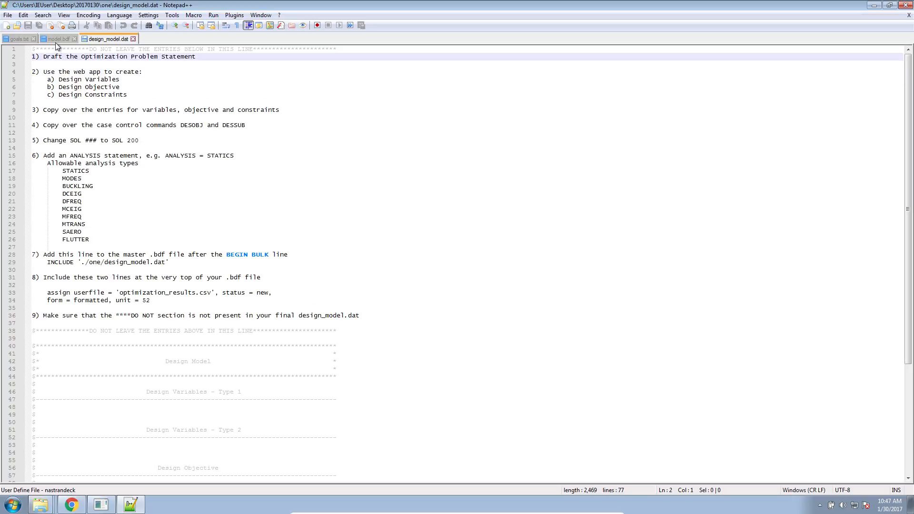
Step: Close the model.bdf tab and bring Patran's stress plot to the front
{"action": "left_click", "coordinate": [53, 39]}
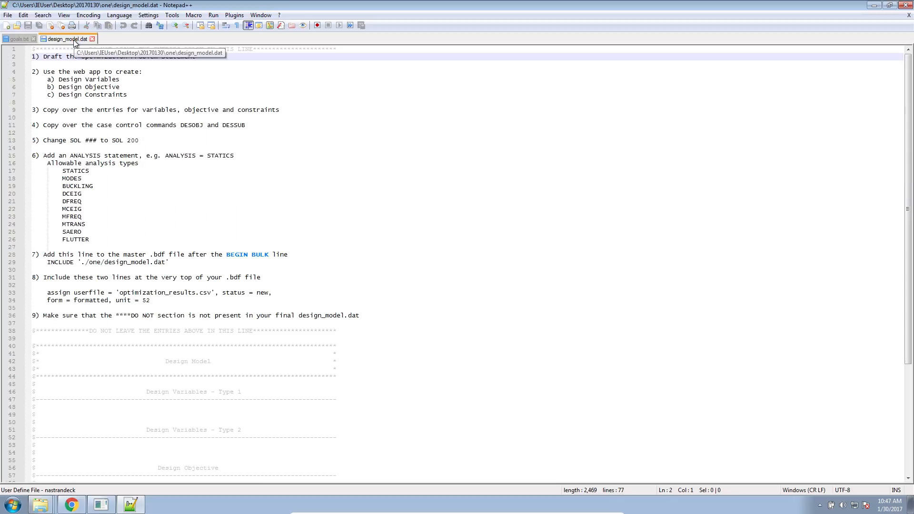
{"action": "left_click", "coordinate": [19, 39]}
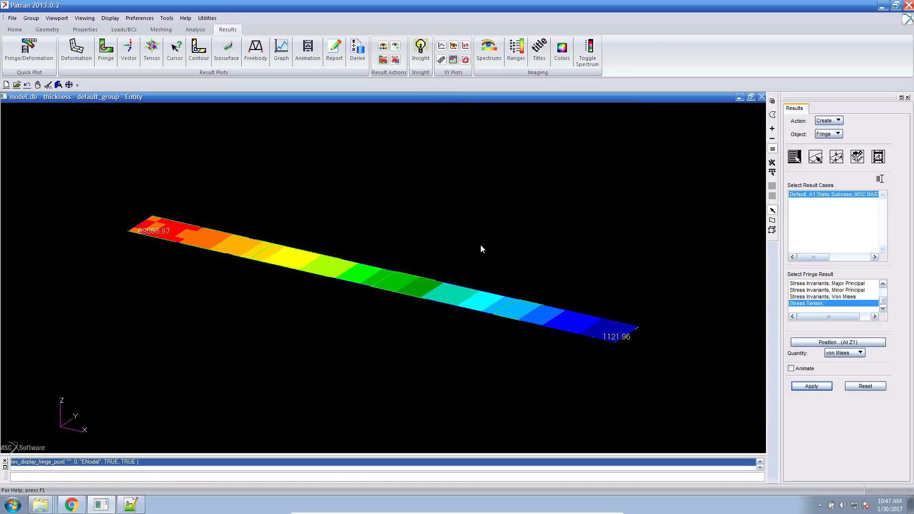
Step: Tile the wireframe mesh viewport beside the stress plot and make each current
{"action": "left_click", "coordinate": [12, 30]}
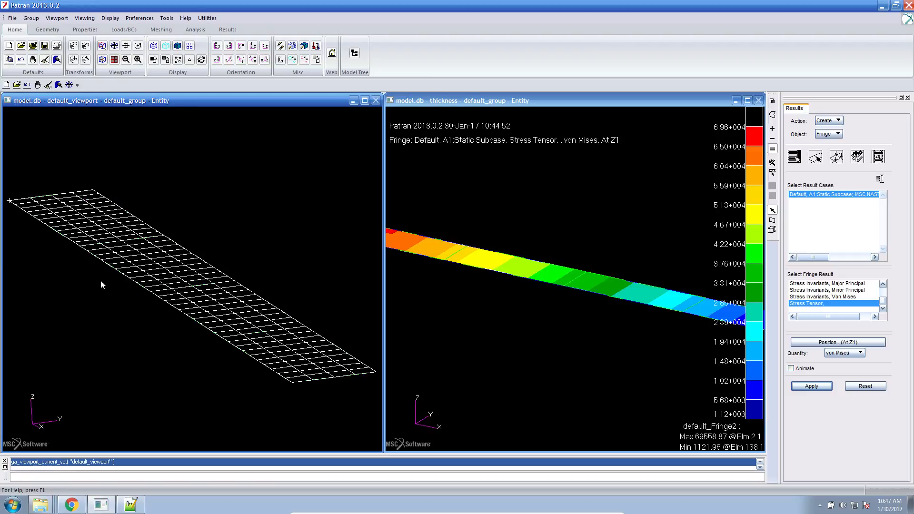
{"action": "left_click", "coordinate": [297, 351]}
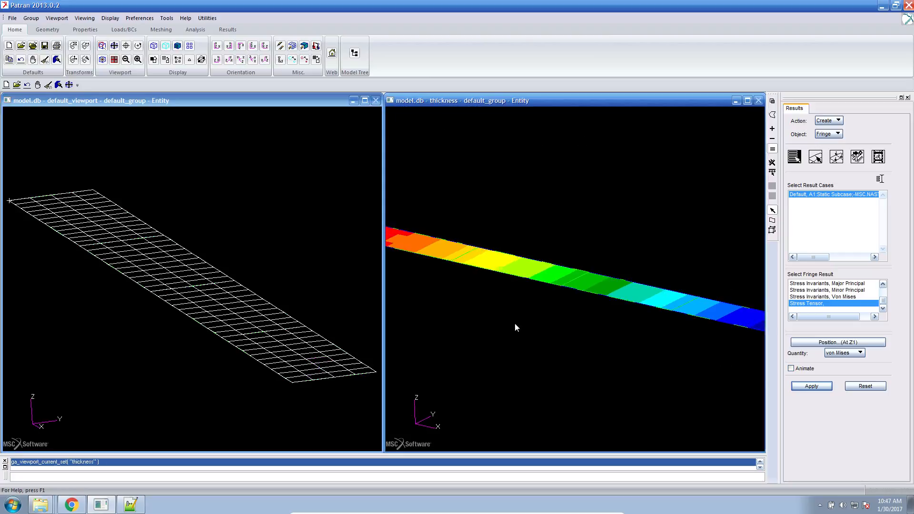
{"action": "left_click", "coordinate": [130, 504]}
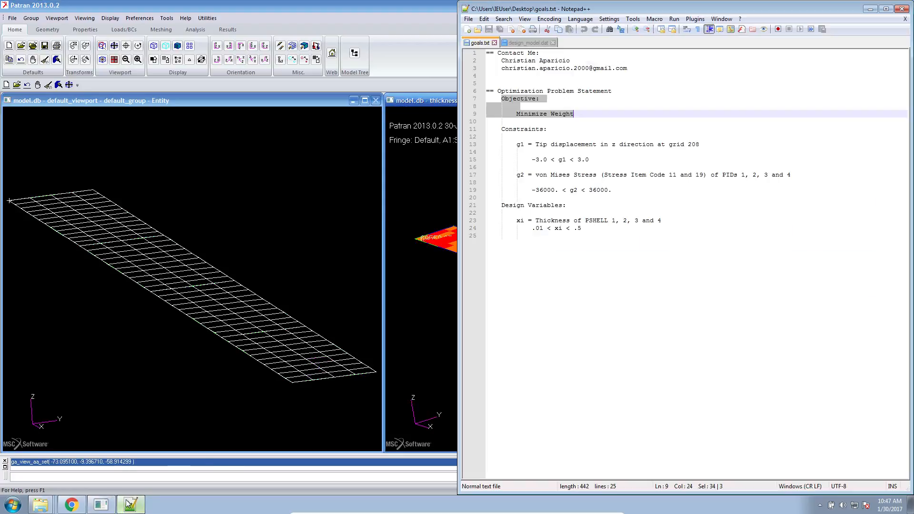
Step: Highlight the g1 tip-displacement constraint at grid 208 (-3.0 to 3.0) in goals.txt
{"action": "left_click", "coordinate": [518, 144]}
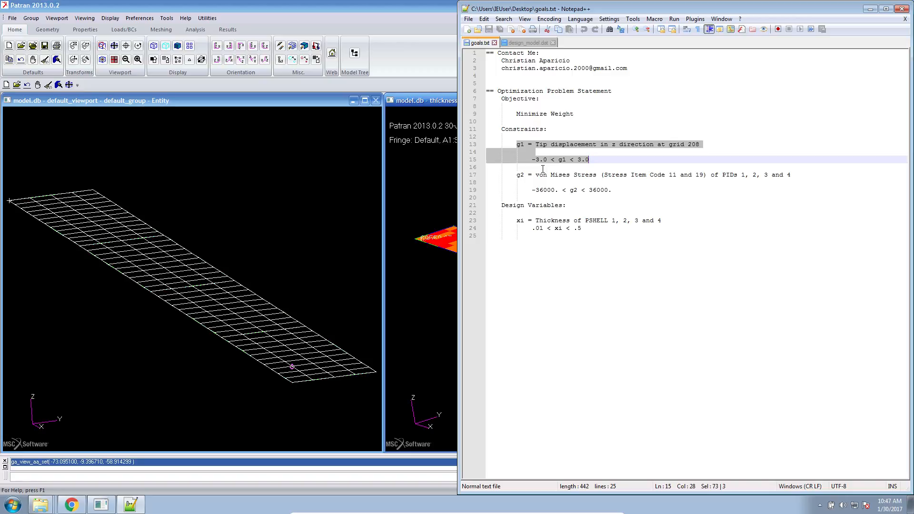
{"action": "mouse_move", "coordinate": [575, 166]}
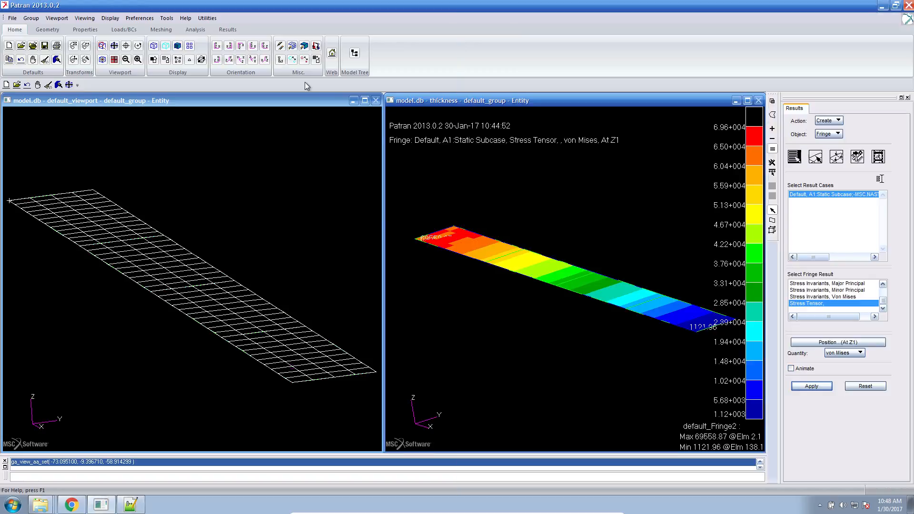
Step: Overlay the translational displacement deformation plot, peaking at 2.29 at node 208
{"action": "left_click", "coordinate": [77, 51]}
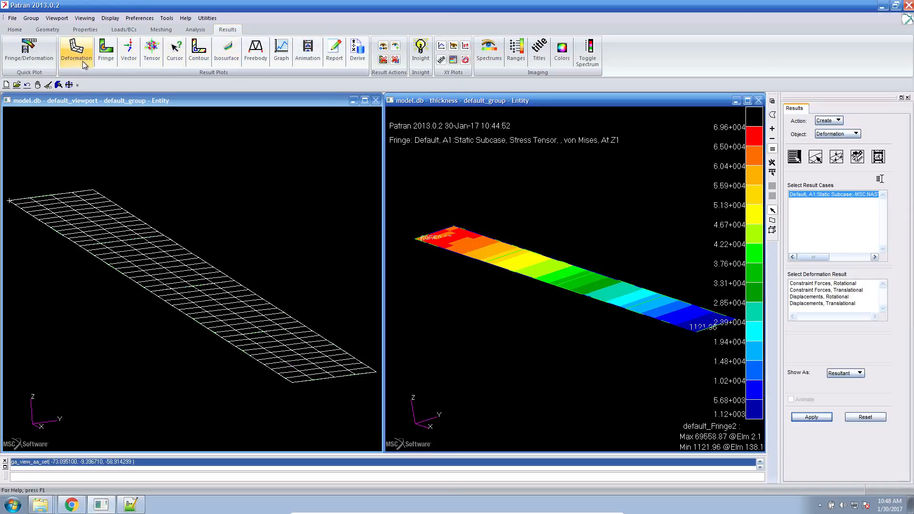
{"action": "left_click", "coordinate": [825, 303]}
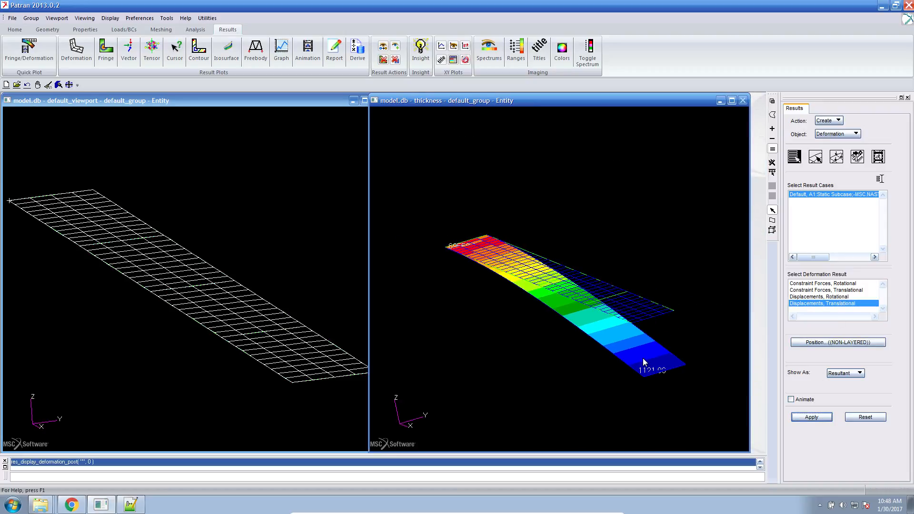
{"action": "left_click", "coordinate": [811, 417]}
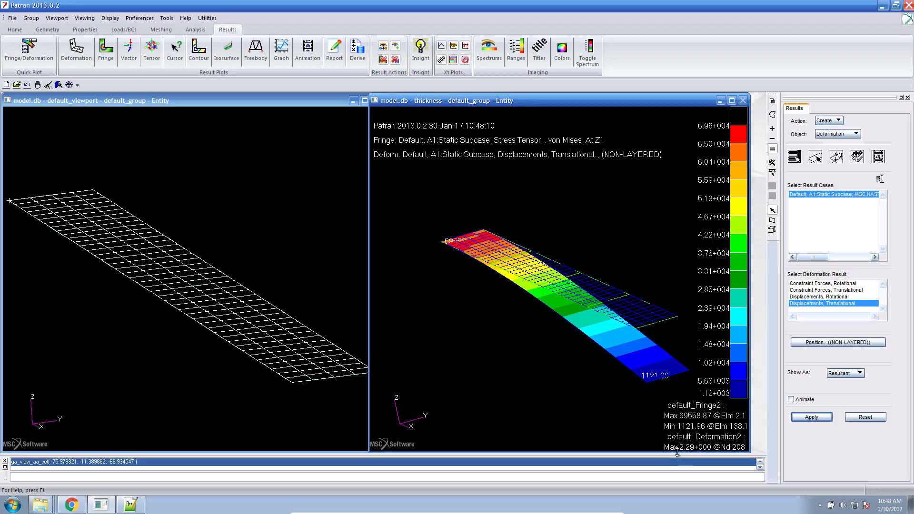
{"action": "mouse_move", "coordinate": [657, 420]}
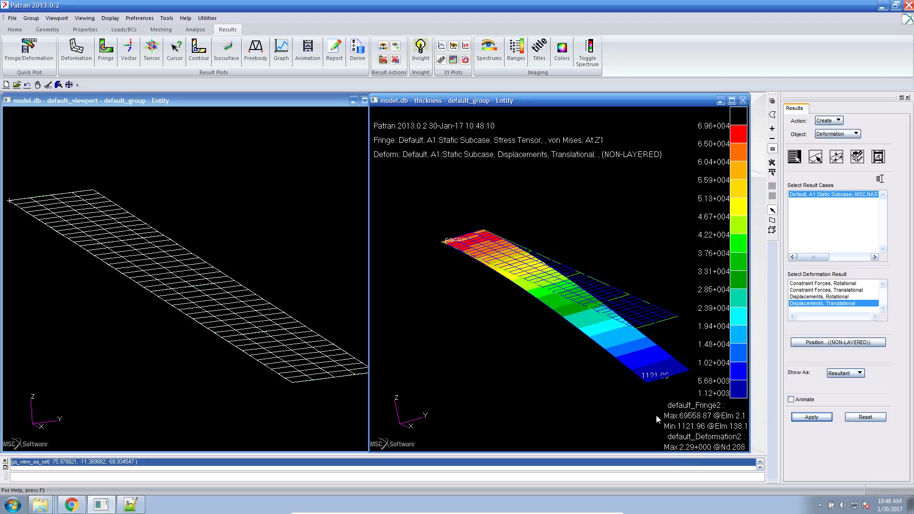
{"action": "left_click", "coordinate": [128, 504]}
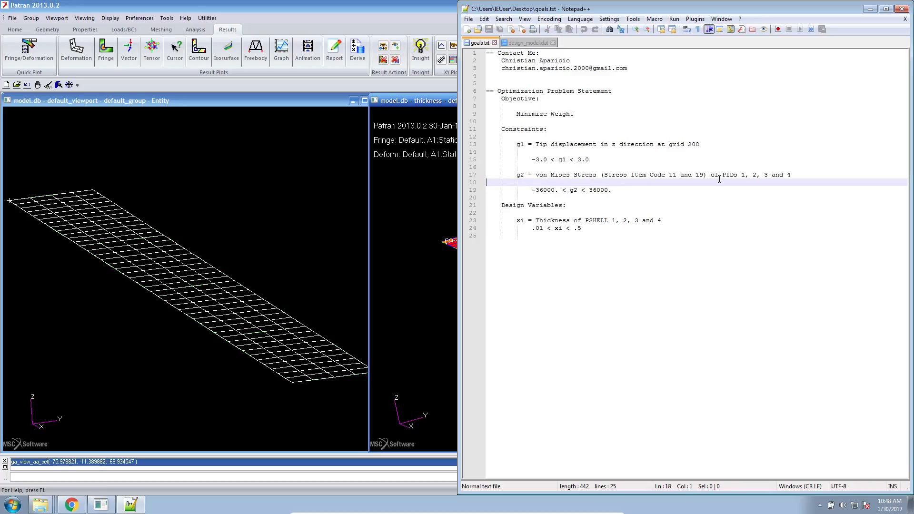
{"action": "mouse_move", "coordinate": [369, 226]}
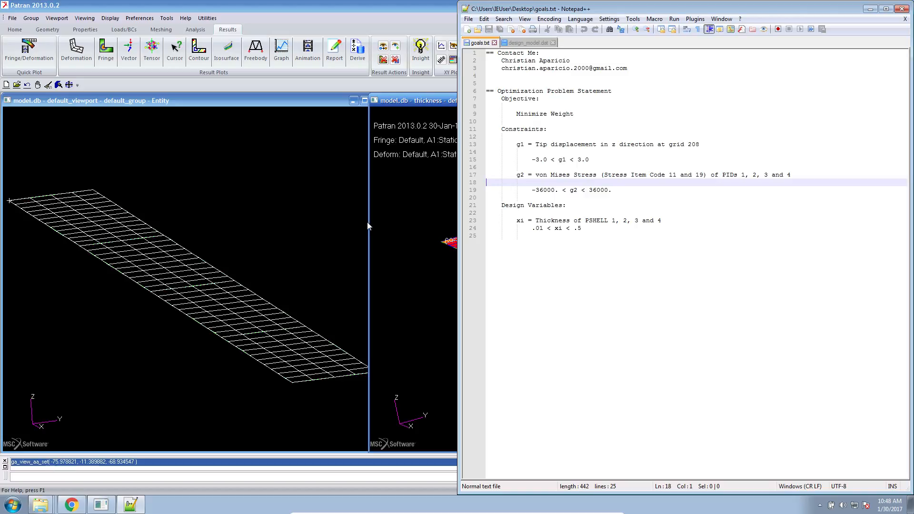
{"action": "mouse_move", "coordinate": [542, 190]}
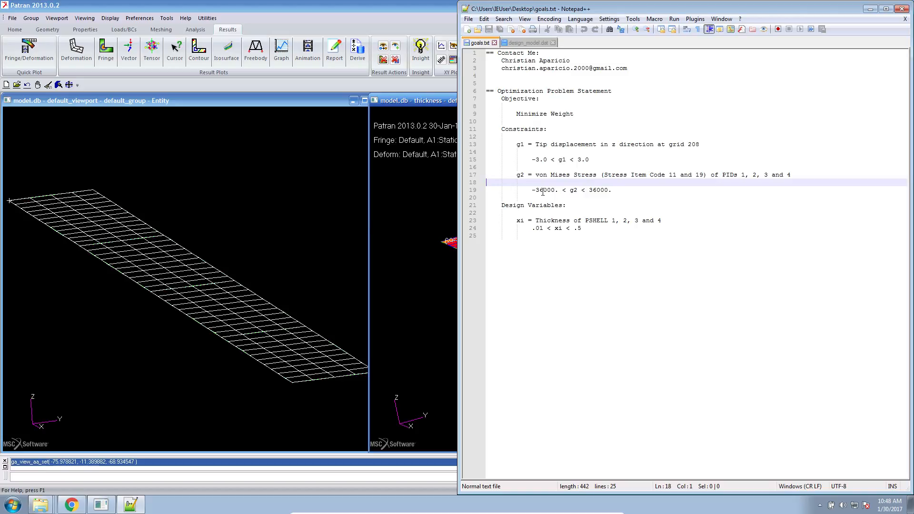
{"action": "mouse_move", "coordinate": [539, 195]}
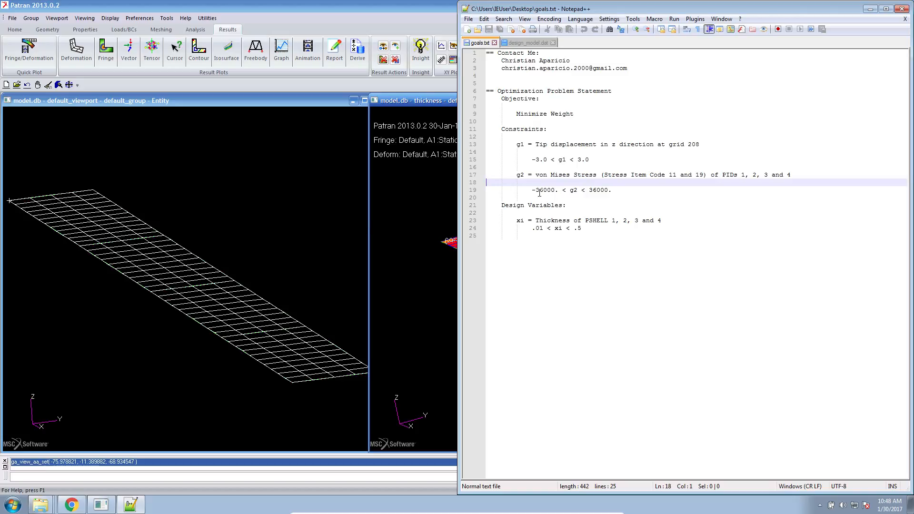
{"action": "mouse_move", "coordinate": [565, 190]}
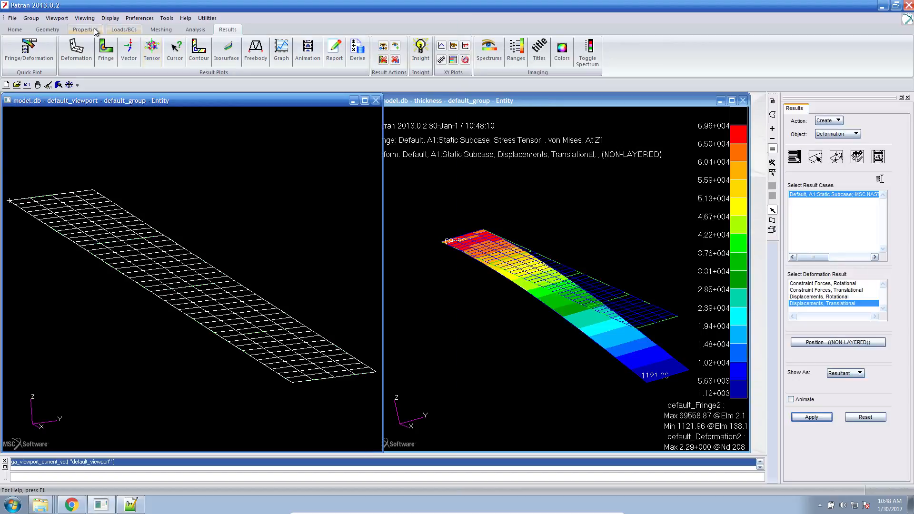
Step: Show the plate thickness as a scalar plot, uniformly 0.1 on every element
{"action": "left_click", "coordinate": [86, 29]}
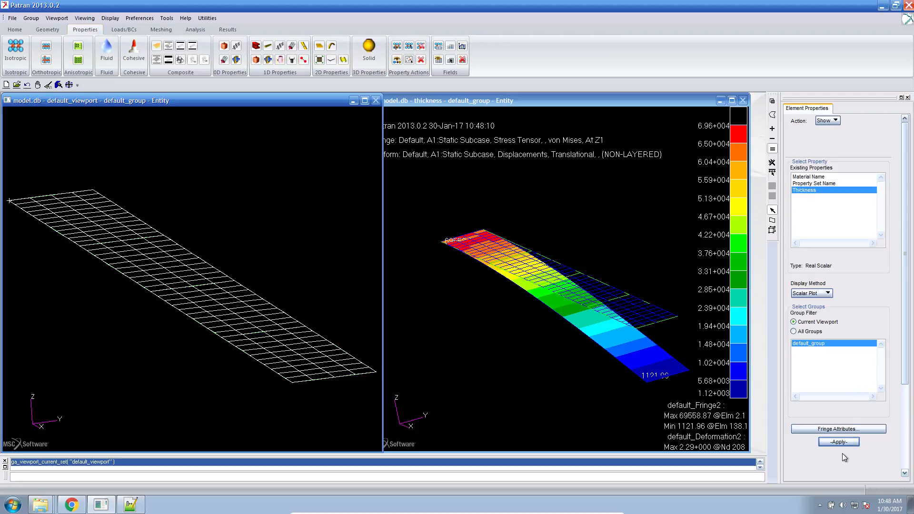
{"action": "left_click", "coordinate": [838, 442]}
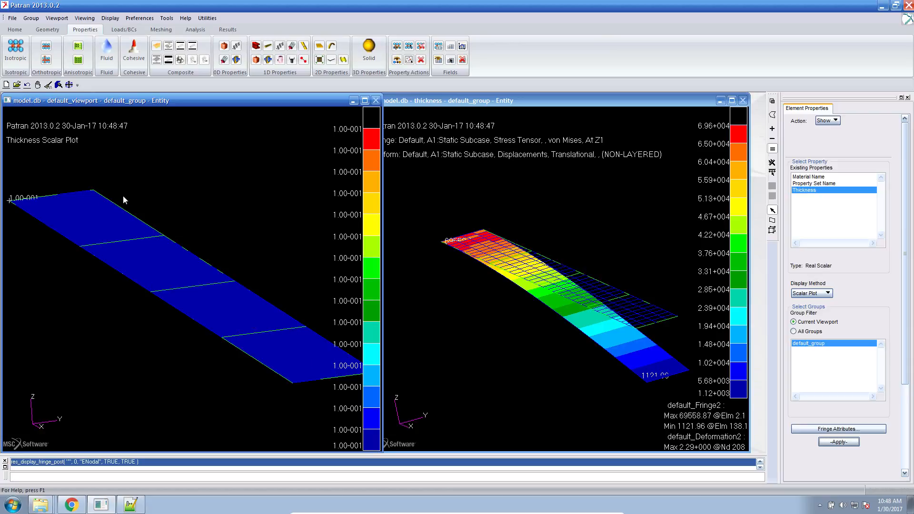
{"action": "left_click", "coordinate": [170, 250]}
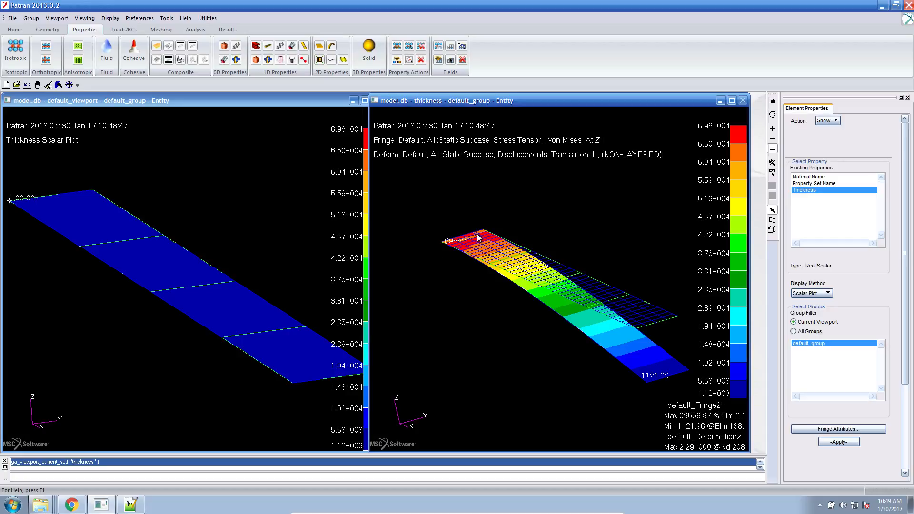
{"action": "mouse_move", "coordinate": [693, 382]}
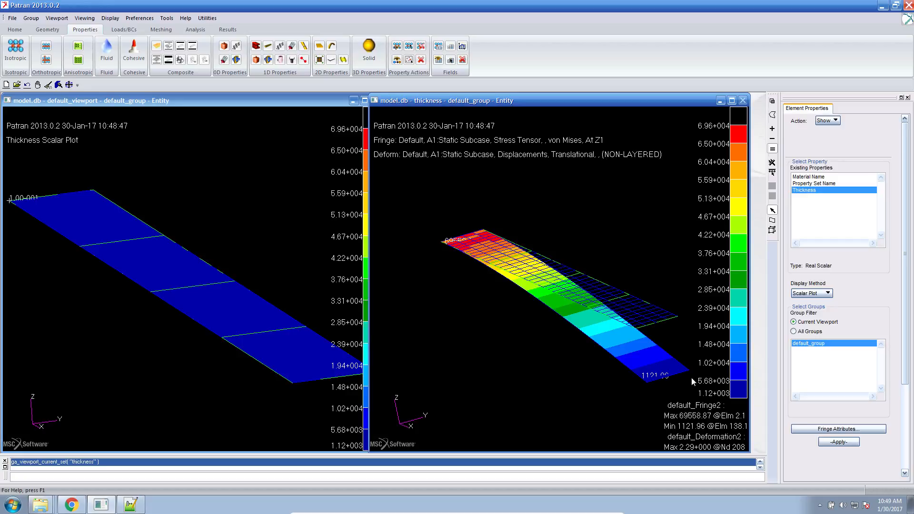
{"action": "mouse_move", "coordinate": [680, 322]}
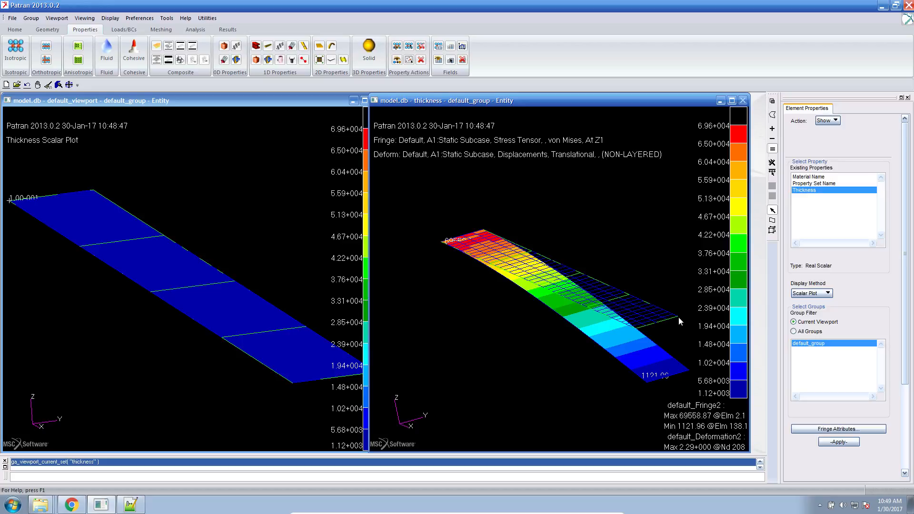
{"action": "mouse_move", "coordinate": [676, 321]}
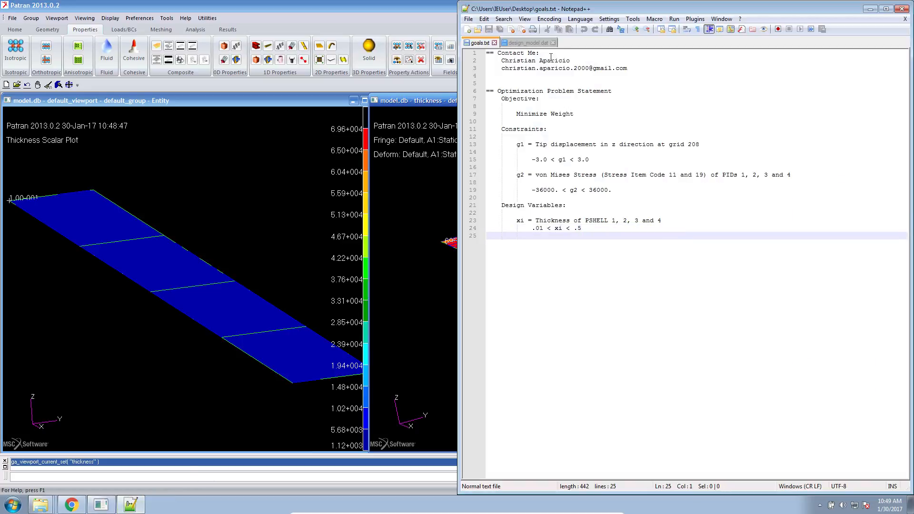
Step: Bring design_model.dat to front and type x1 at the start of line 2
{"action": "left_click", "coordinate": [530, 42]}
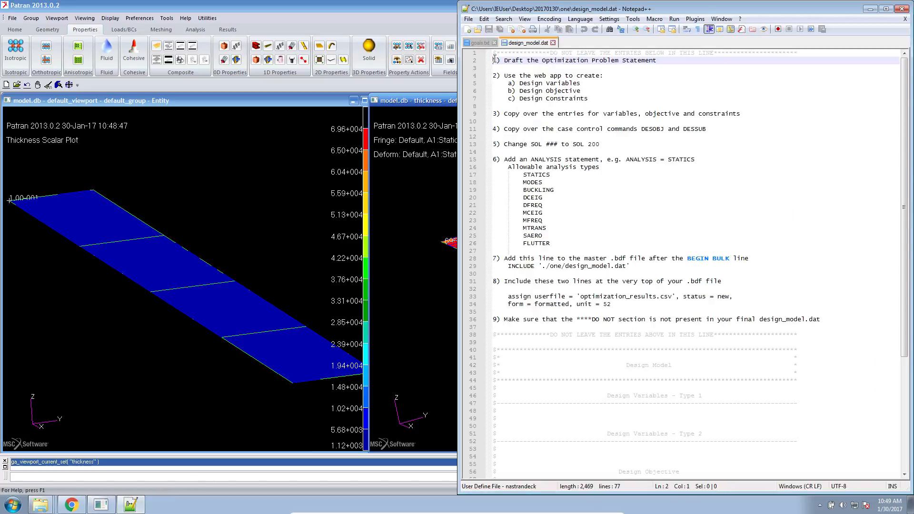
{"action": "type", "text": "x1"}
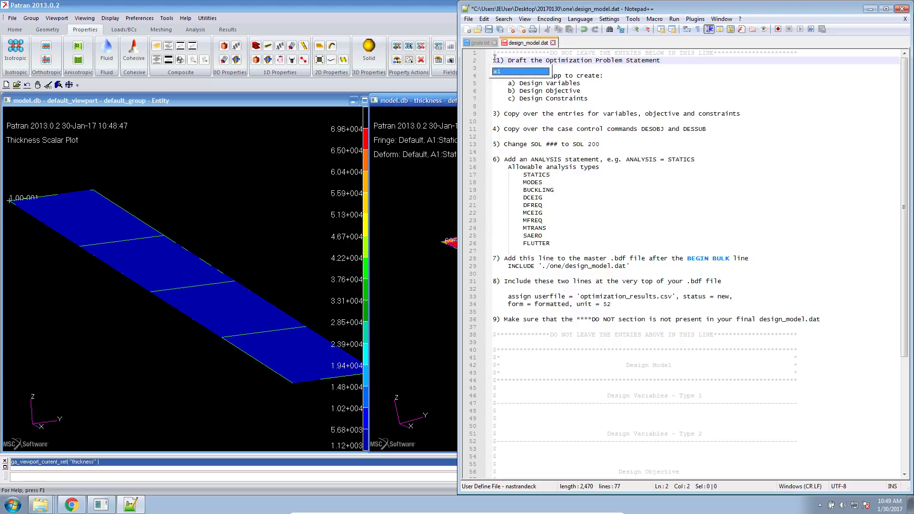